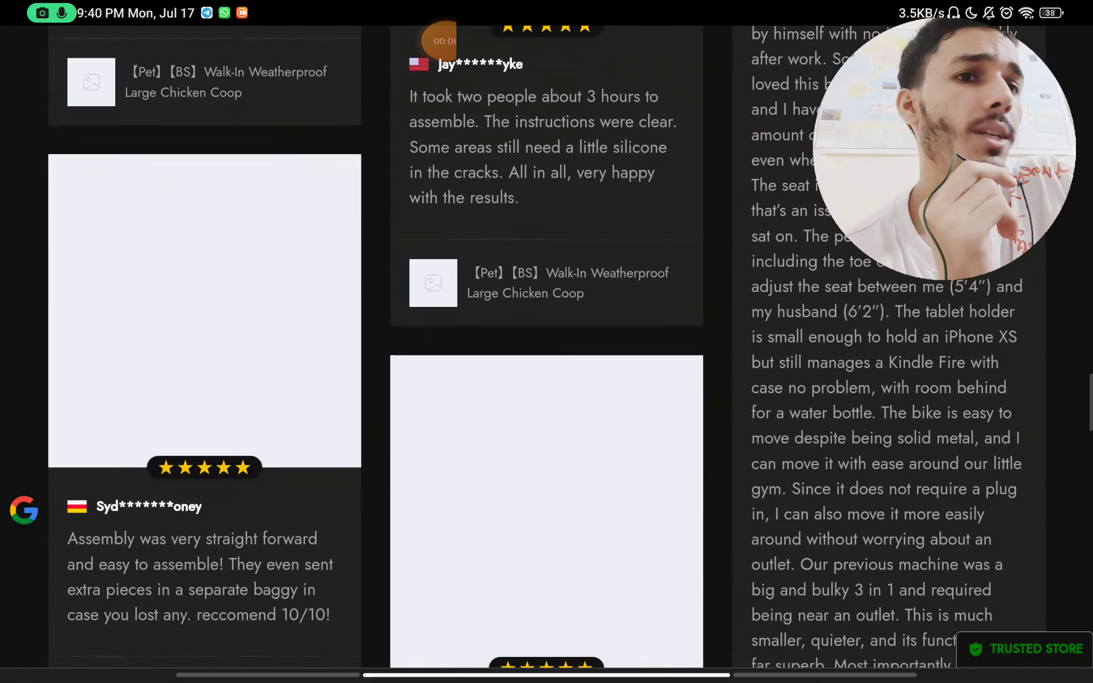
{"action": "scroll", "scroll_direction": "down", "scroll_amount": 3}
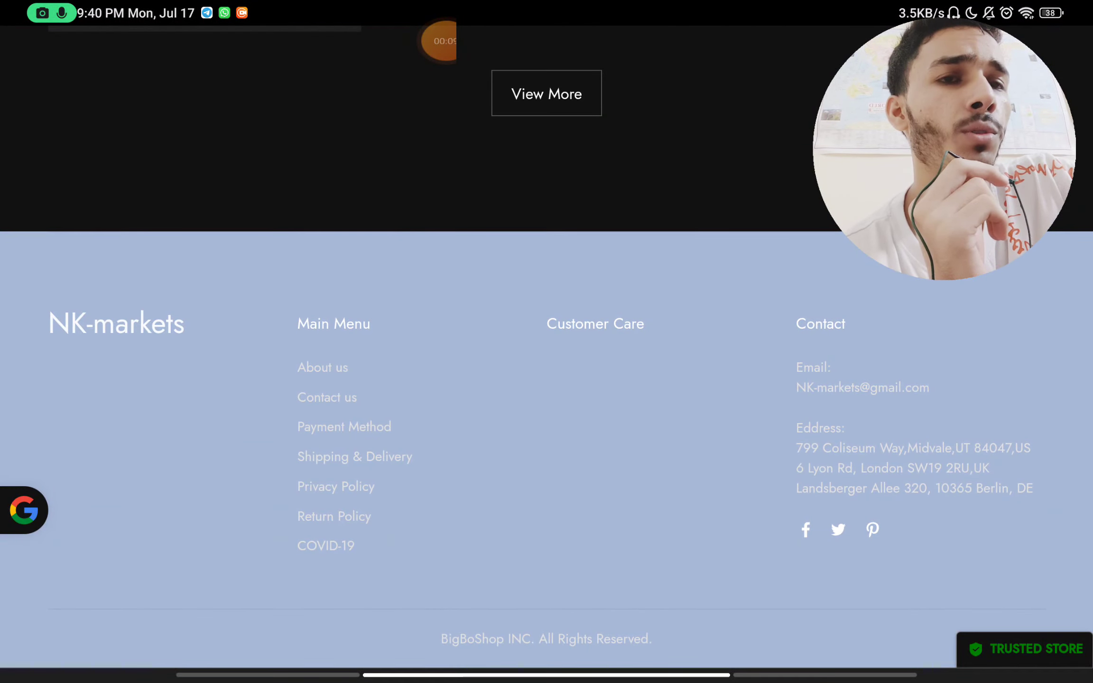
{"action": "scroll", "scroll_direction": "up", "scroll_amount": 3}
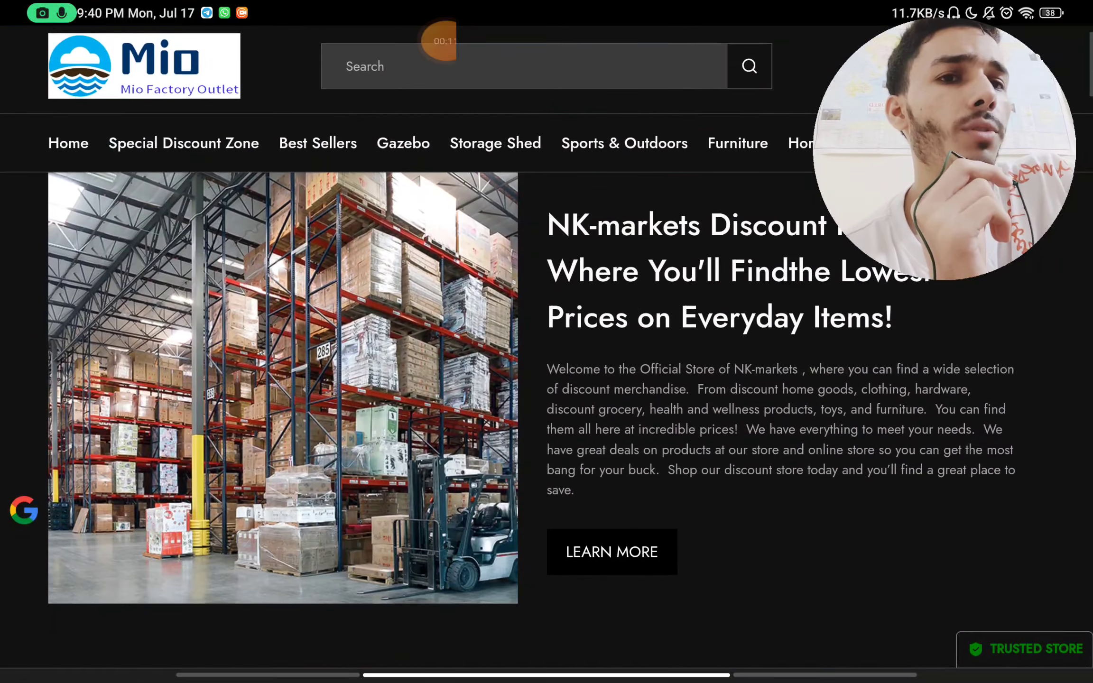
{"action": "scroll", "scroll_direction": "down", "scroll_amount": 3}
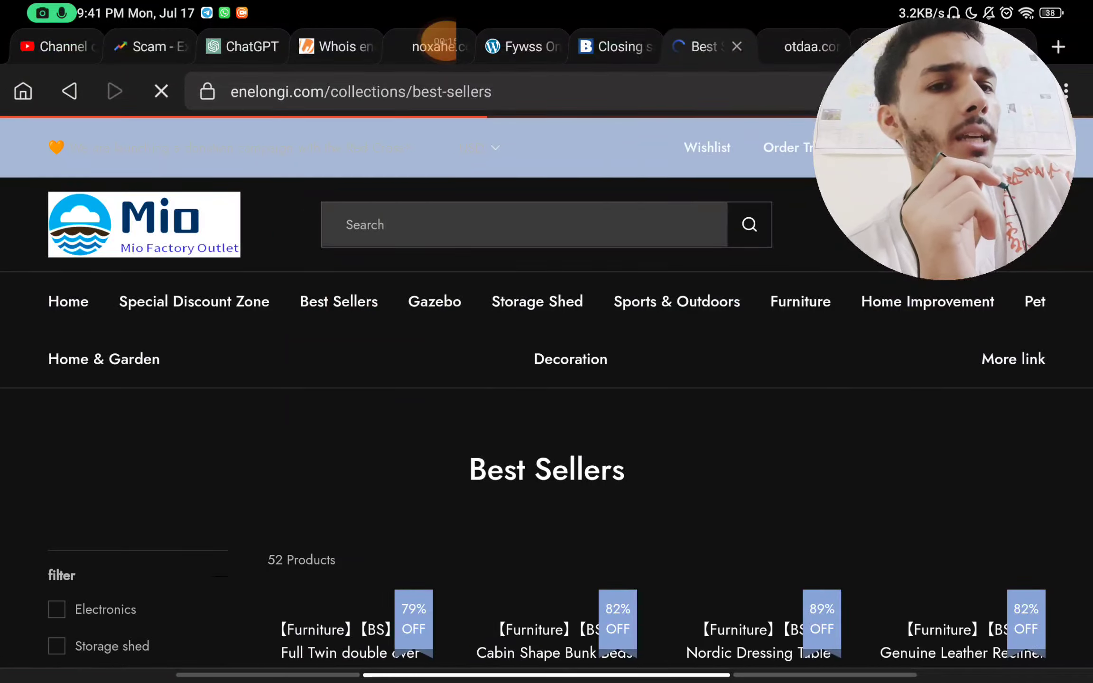
{"action": "scroll", "scroll_direction": "down", "scroll_amount": 3}
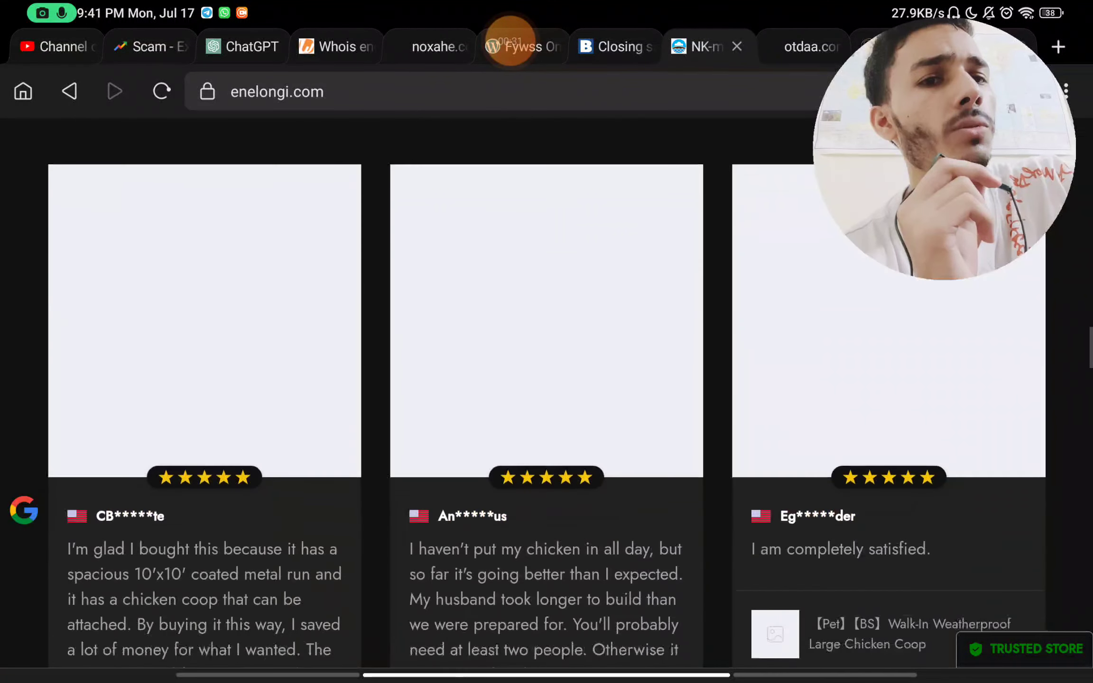
{"action": "scroll", "scroll_direction": "down", "scroll_amount": 3}
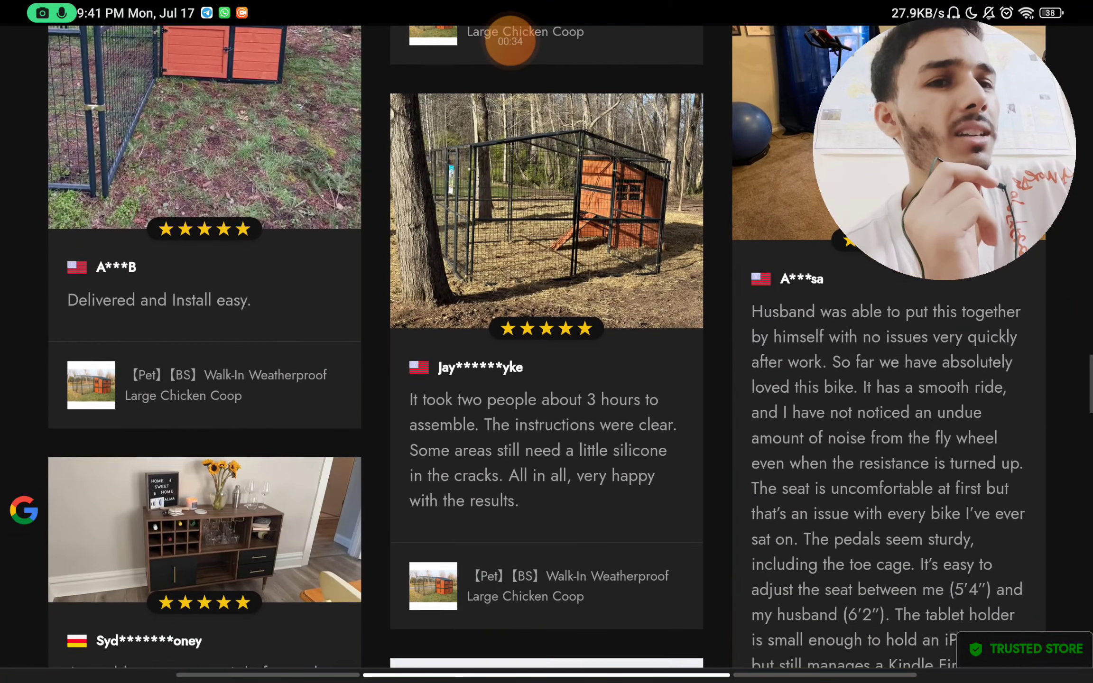
{"action": "scroll", "scroll_direction": "down", "scroll_amount": 3}
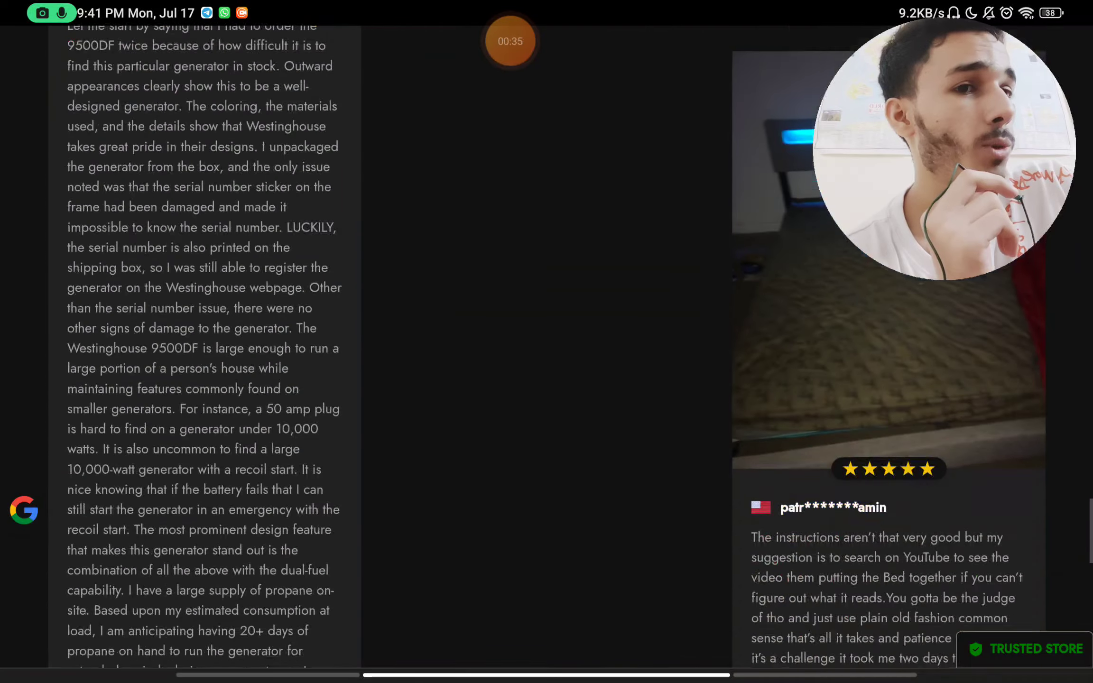
{"action": "scroll", "scroll_direction": "down", "scroll_amount": 3}
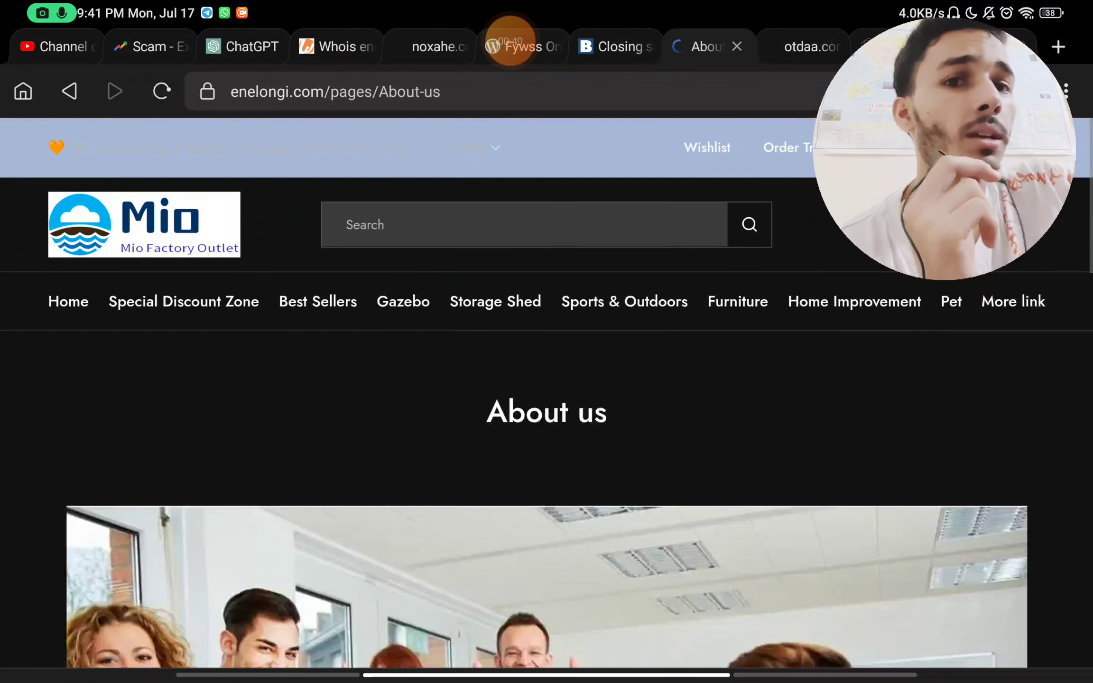
{"action": "scroll", "scroll_direction": "down", "scroll_amount": 3}
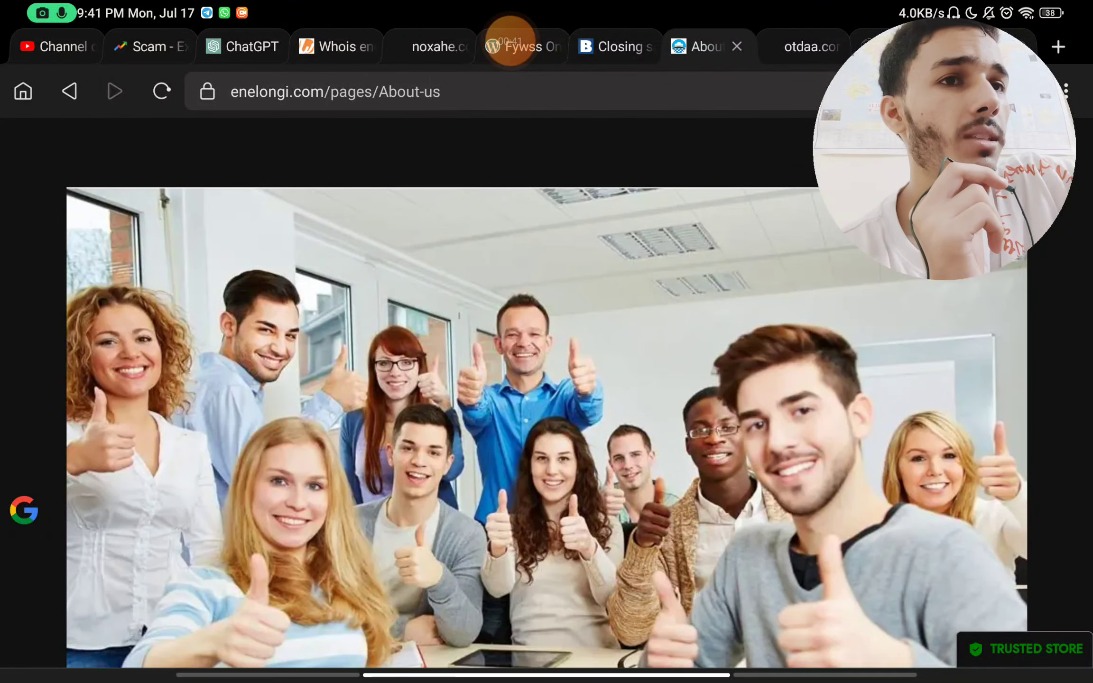
{"action": "scroll", "scroll_direction": "down", "scroll_amount": 3}
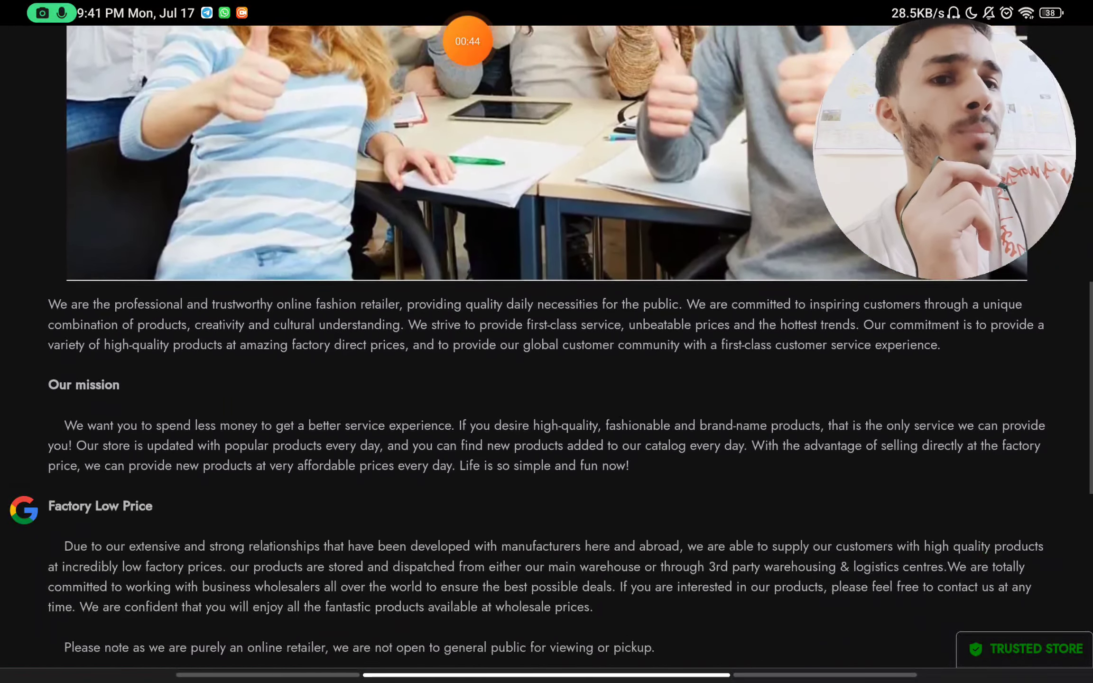
{"action": "scroll", "scroll_direction": "down", "scroll_amount": 3}
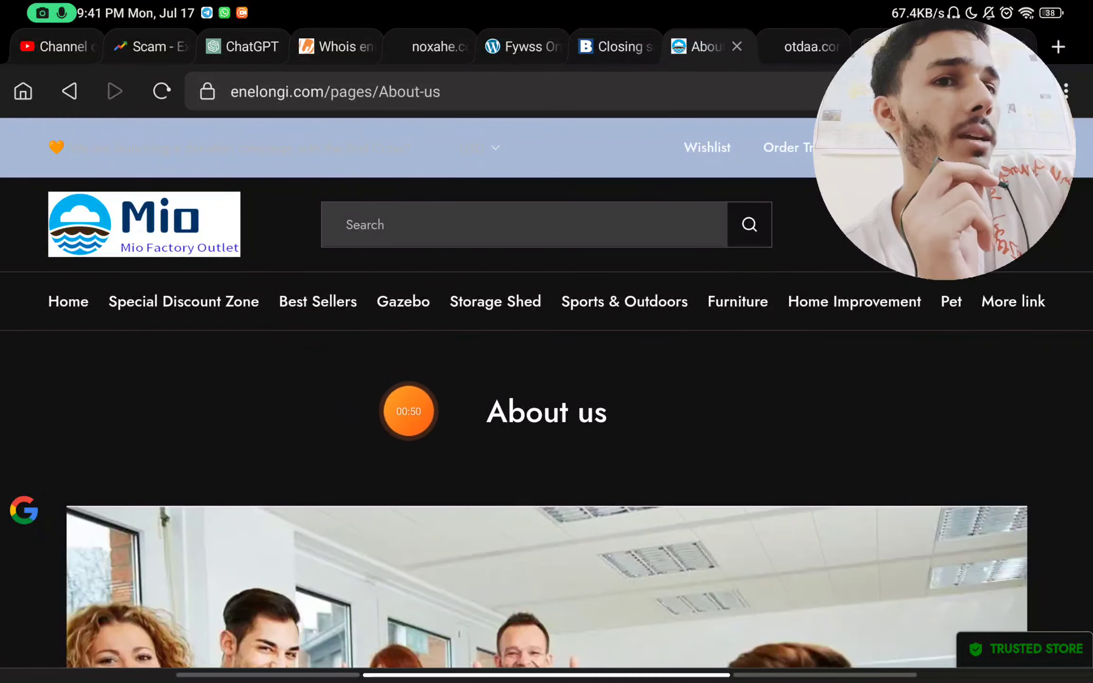
{"action": "scroll", "scroll_direction": "down", "scroll_amount": 3}
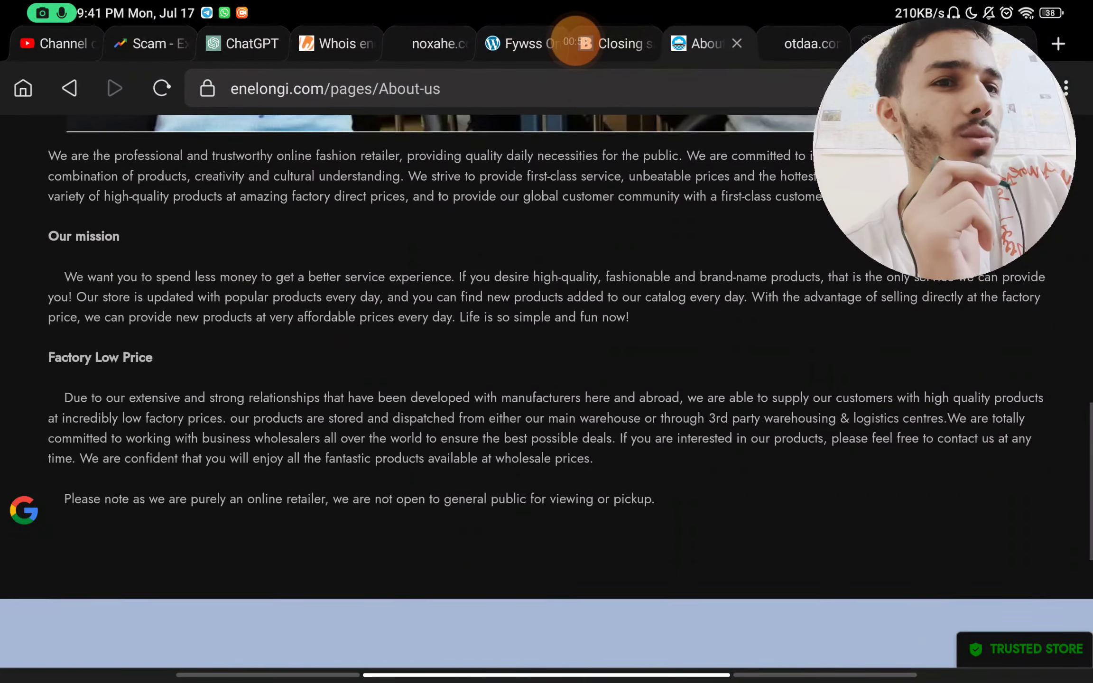
{"action": "scroll", "scroll_direction": "down", "scroll_amount": 3}
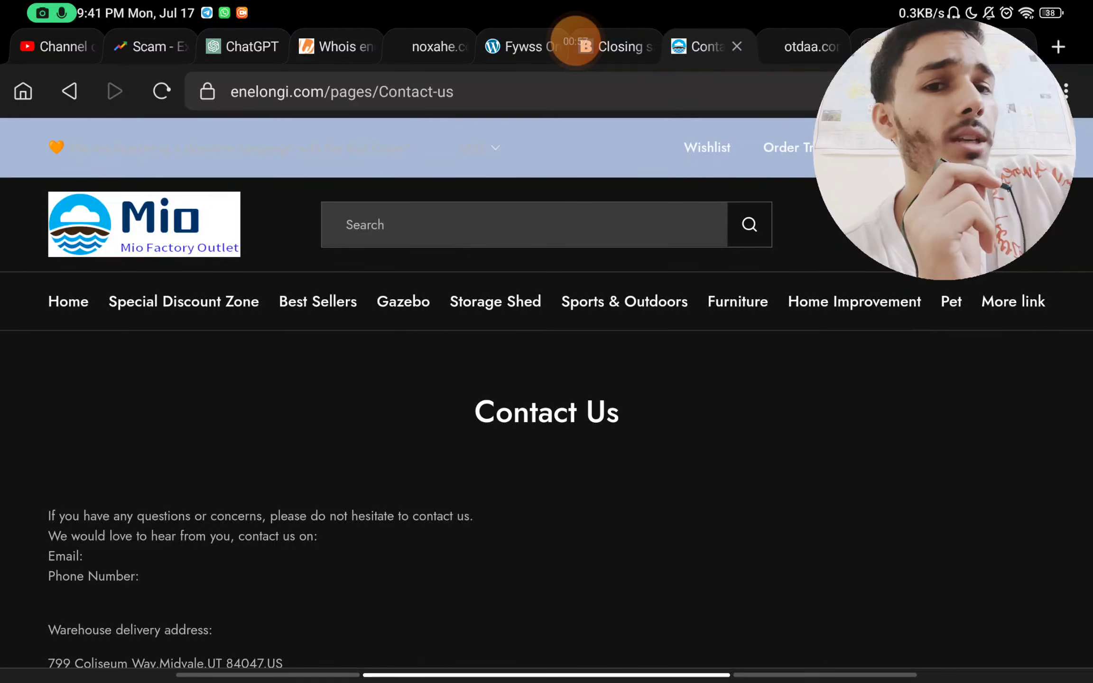
{"action": "scroll", "scroll_direction": "down", "scroll_amount": 3}
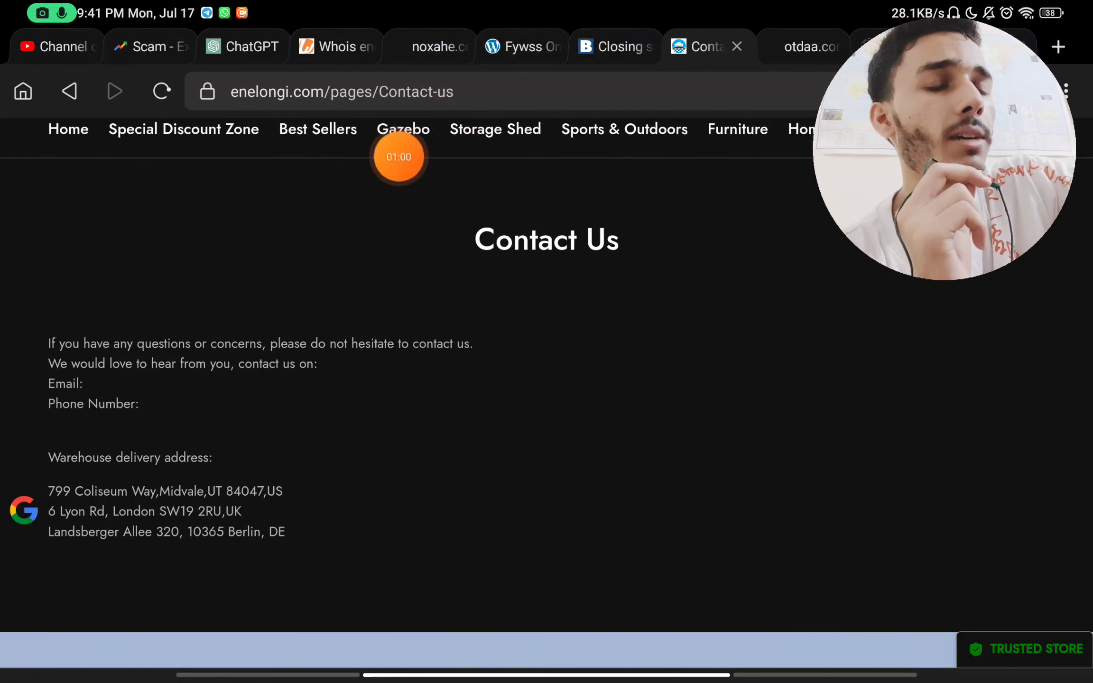
{"action": "scroll", "scroll_direction": "down", "scroll_amount": 3}
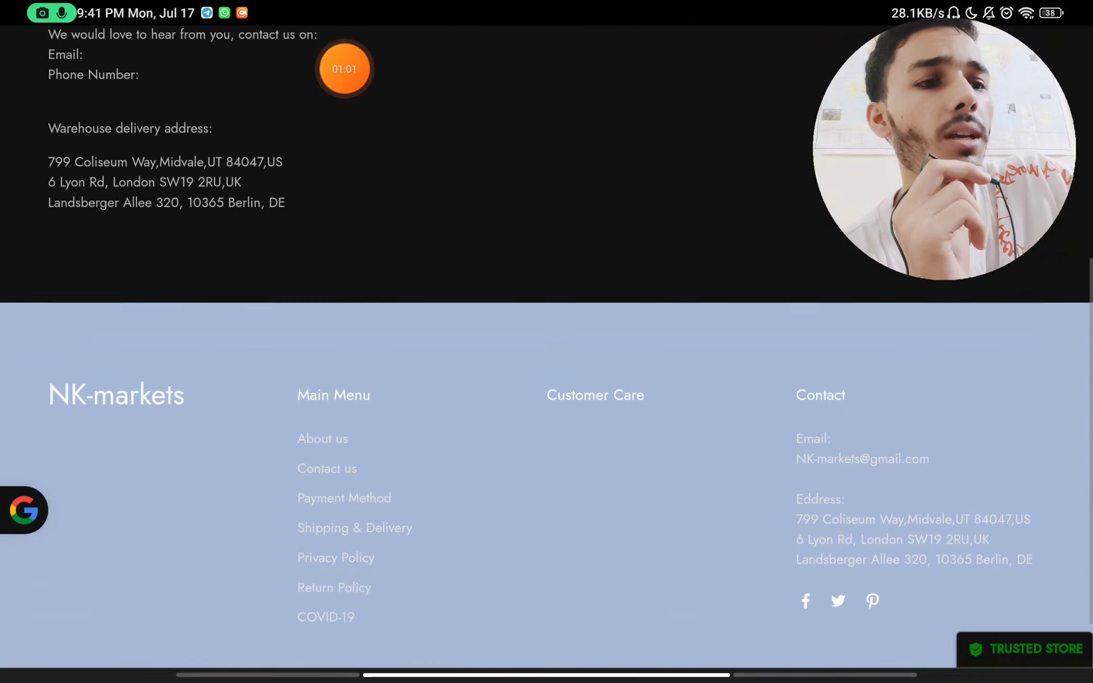